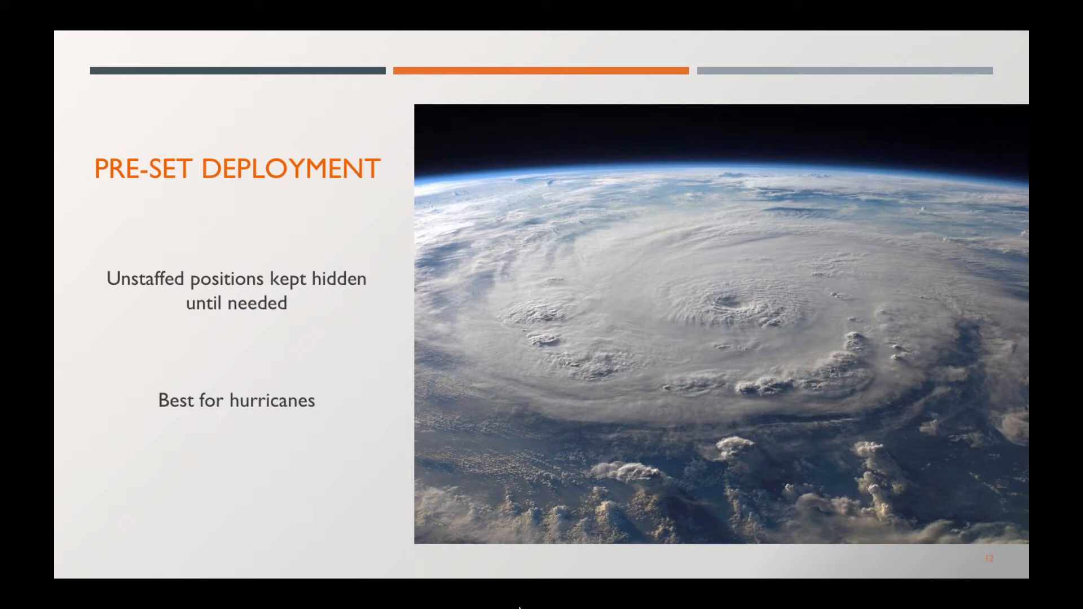
# Step: Advance to the Pre-Set Deployment benefits slide with the station roster example
pyautogui.press('Right')
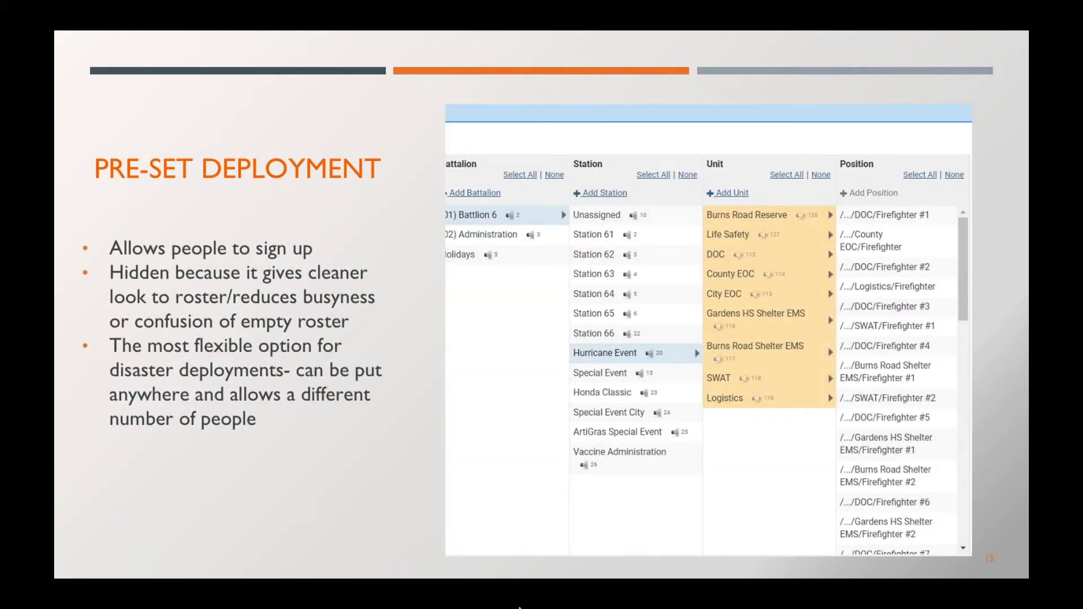